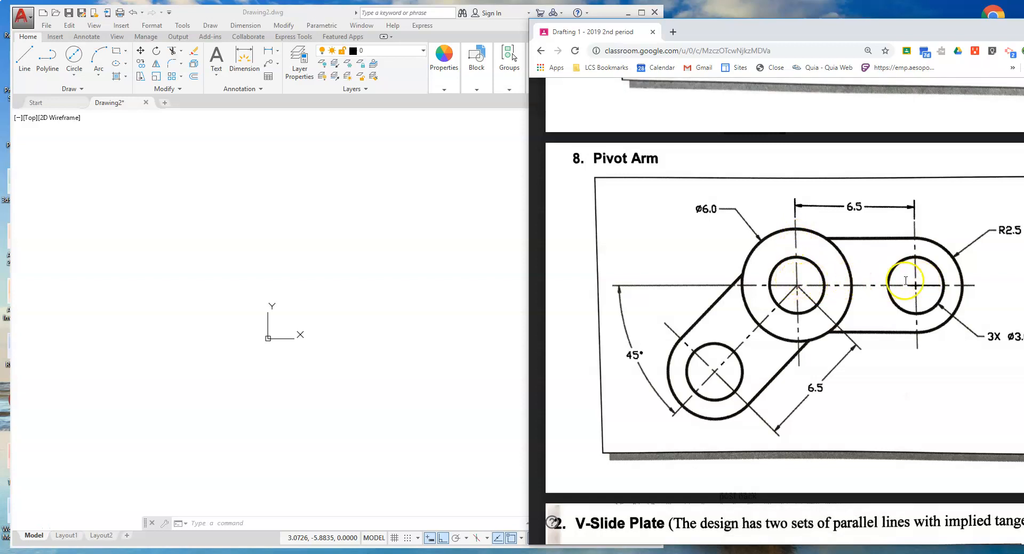
mouse_move(798, 284)
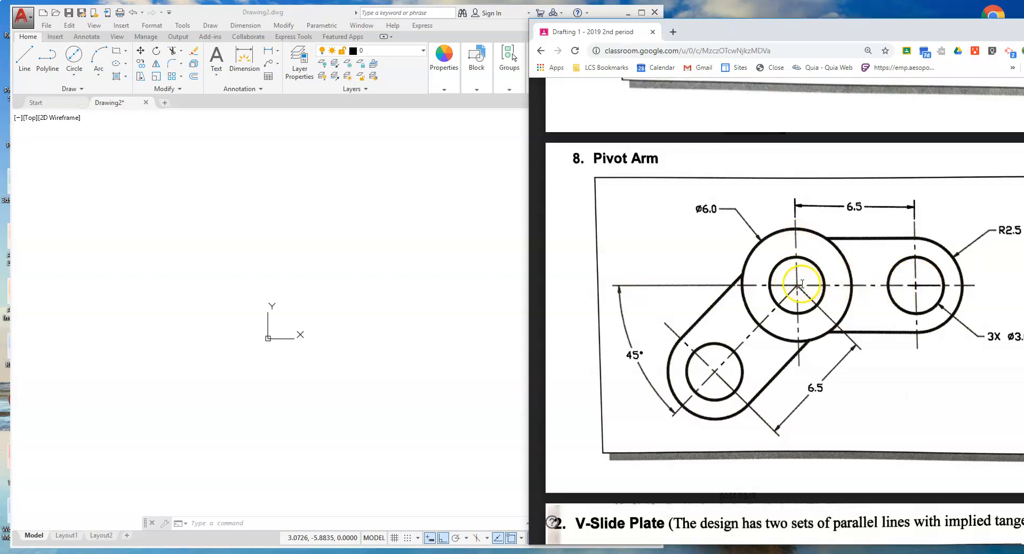
mouse_move(898, 288)
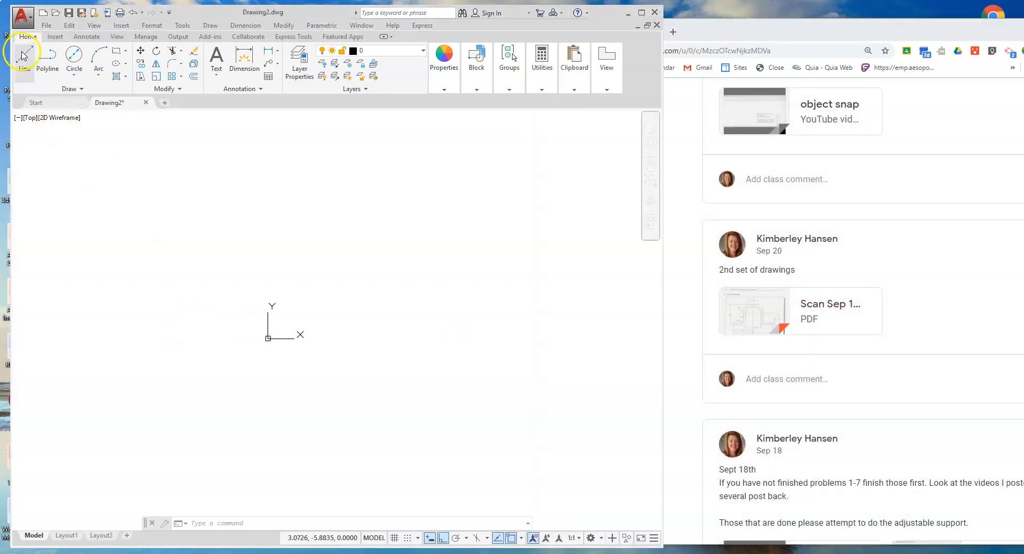
Step: Draw a 6.5-unit horizontal line from the origin 0,0 toward the right with Ortho on
click(799, 311)
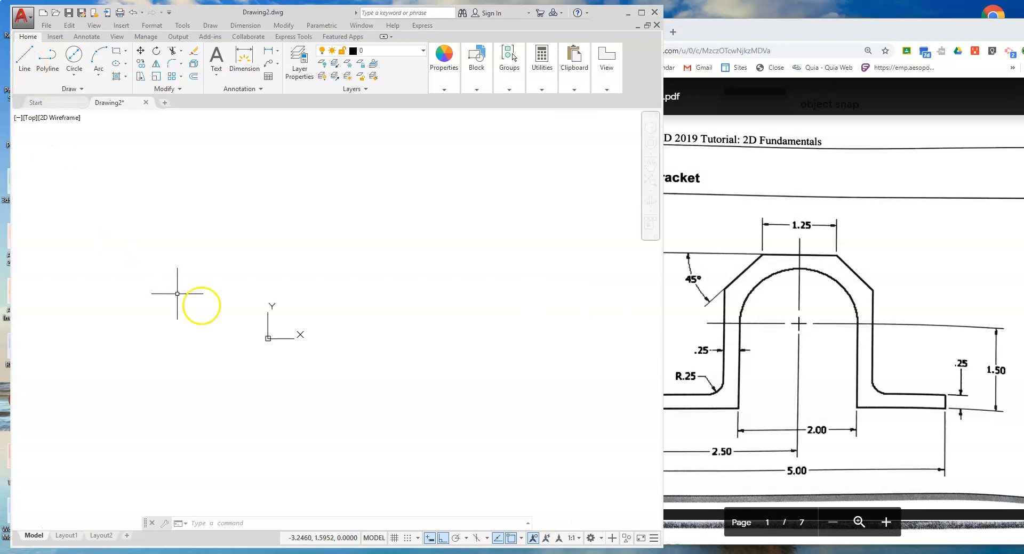
mouse_move(251, 317)
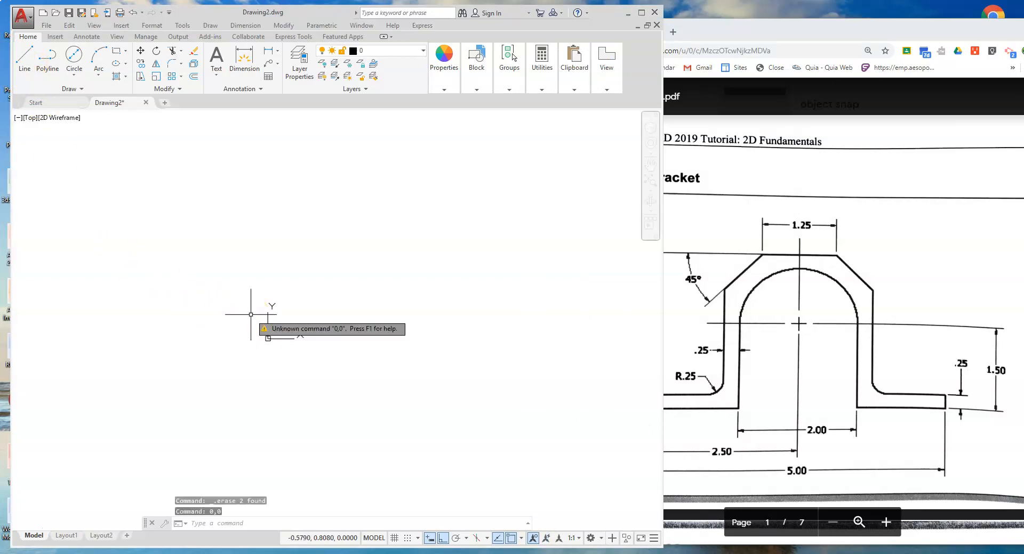
click(24, 59)
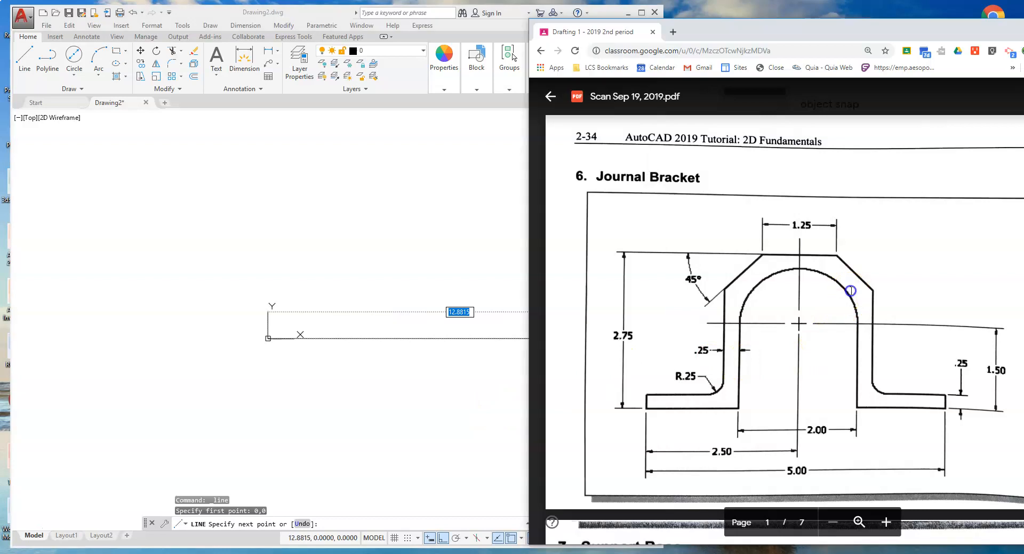
scroll(down, 3)
text(6.5)
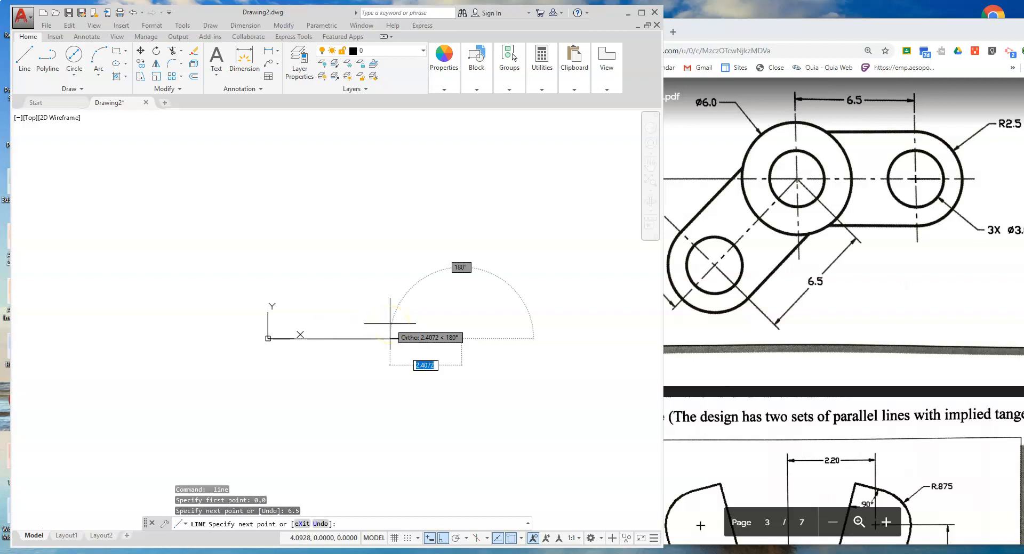
Step: Draw a second 6.5-unit line from the origin angled 45° down to the left
key(Escape)
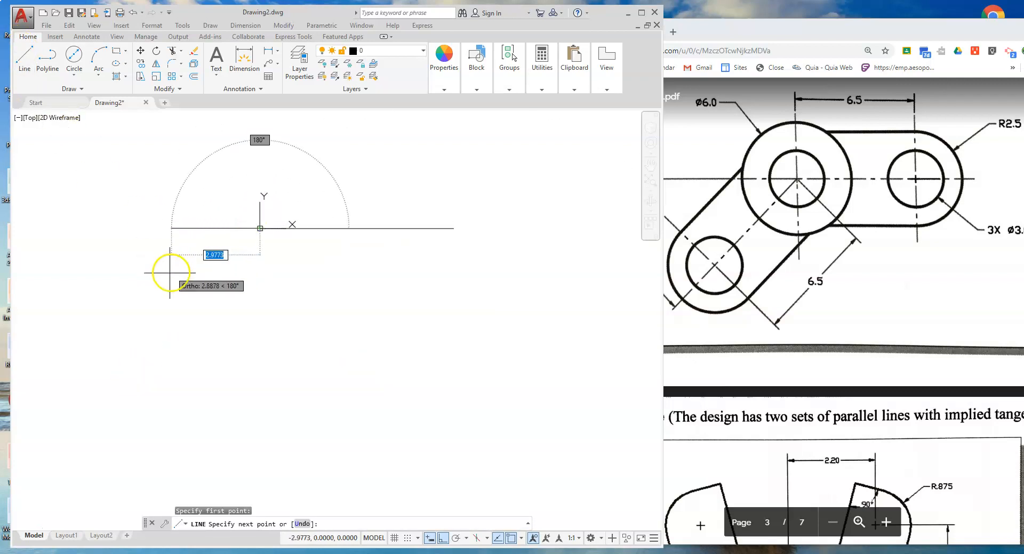
mouse_move(127, 330)
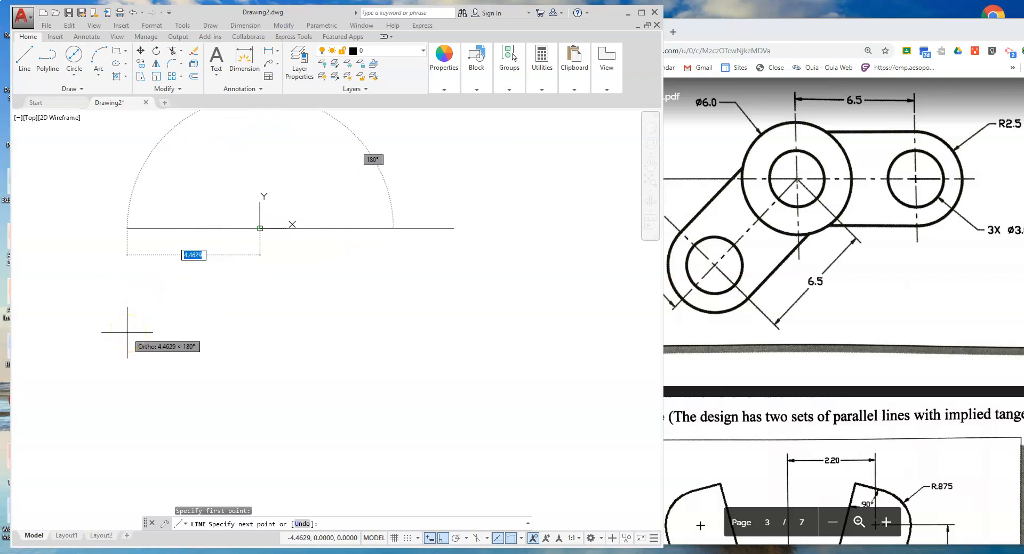
text(6.5000)
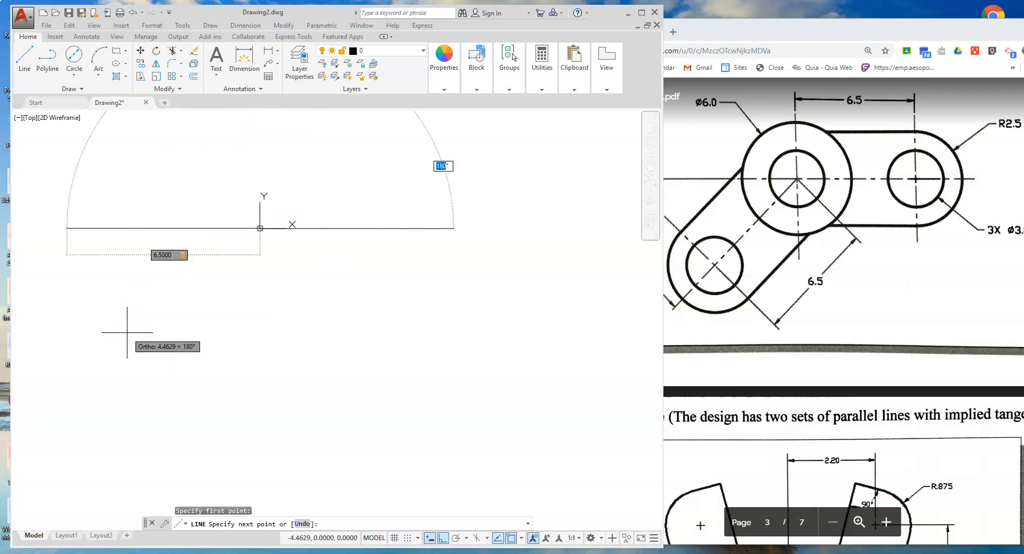
mouse_move(197, 364)
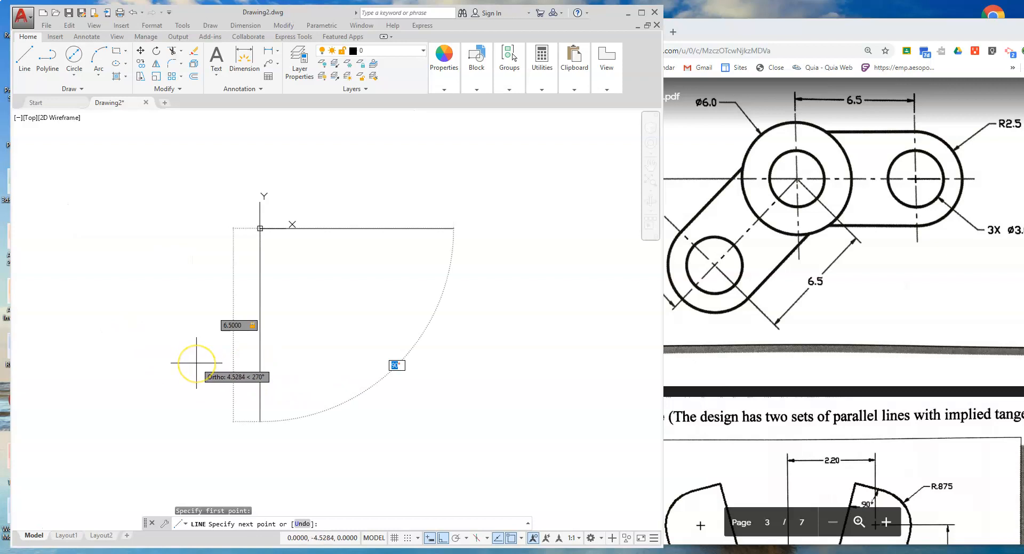
mouse_move(261, 445)
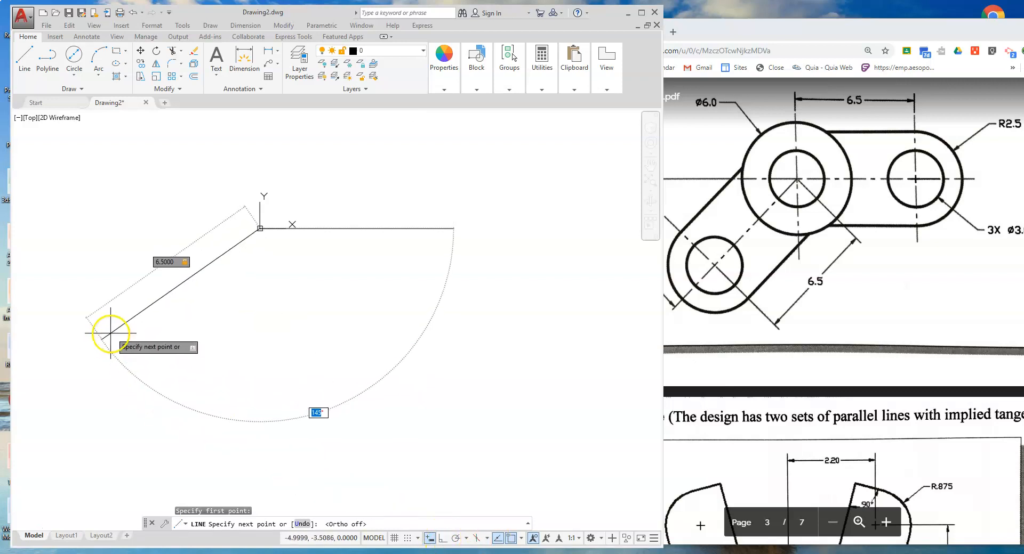
mouse_move(117, 219)
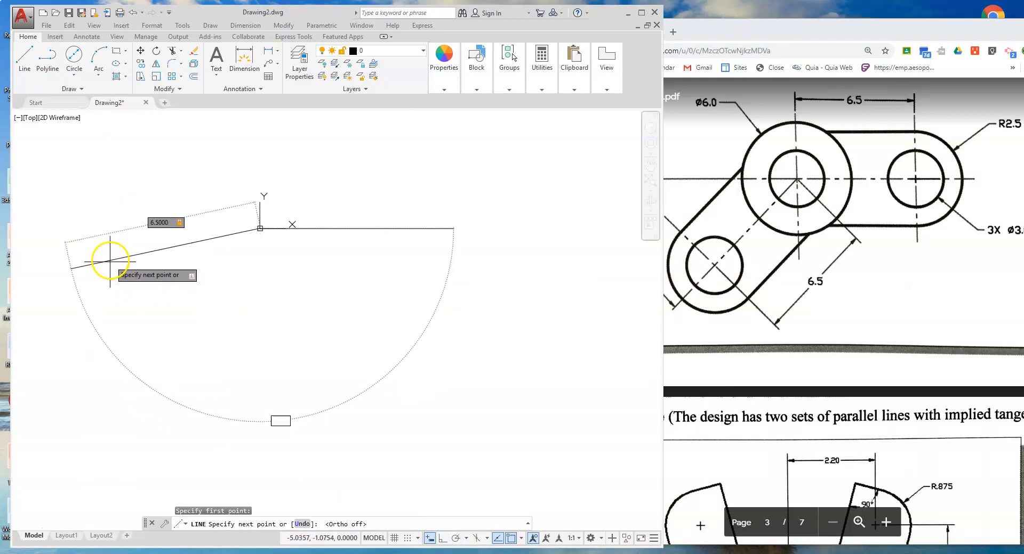
mouse_move(137, 357)
text(135)
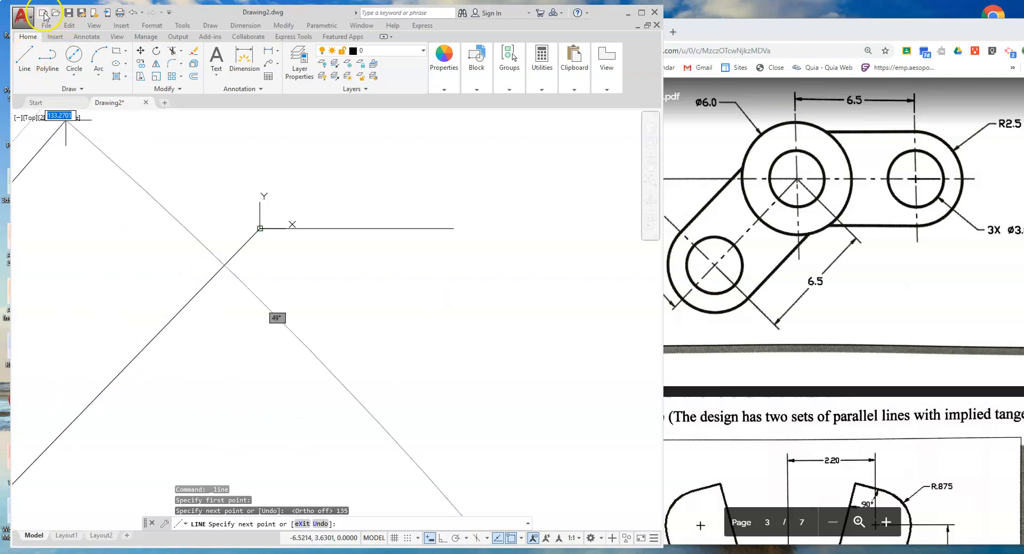
mouse_move(120, 12)
text(135)
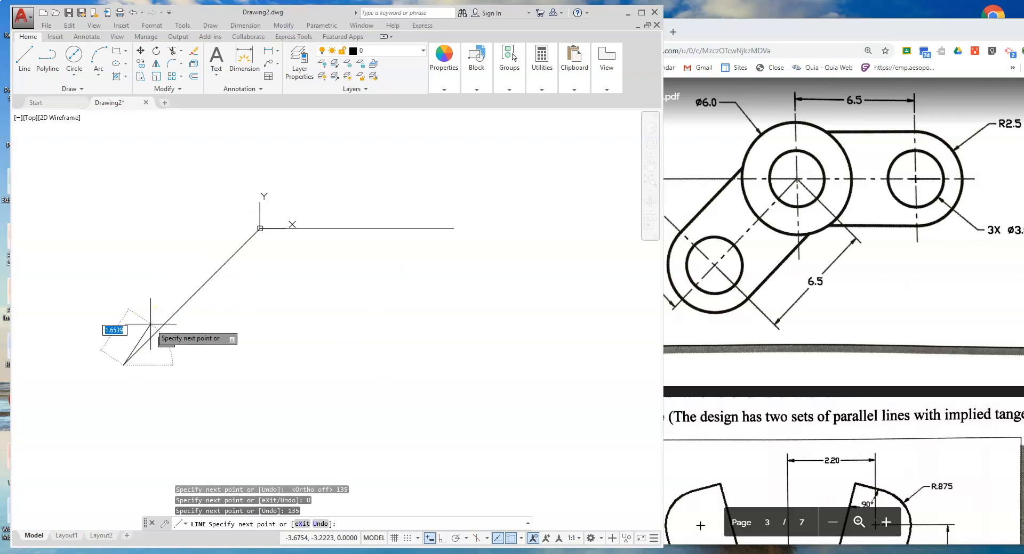
key(Escape)
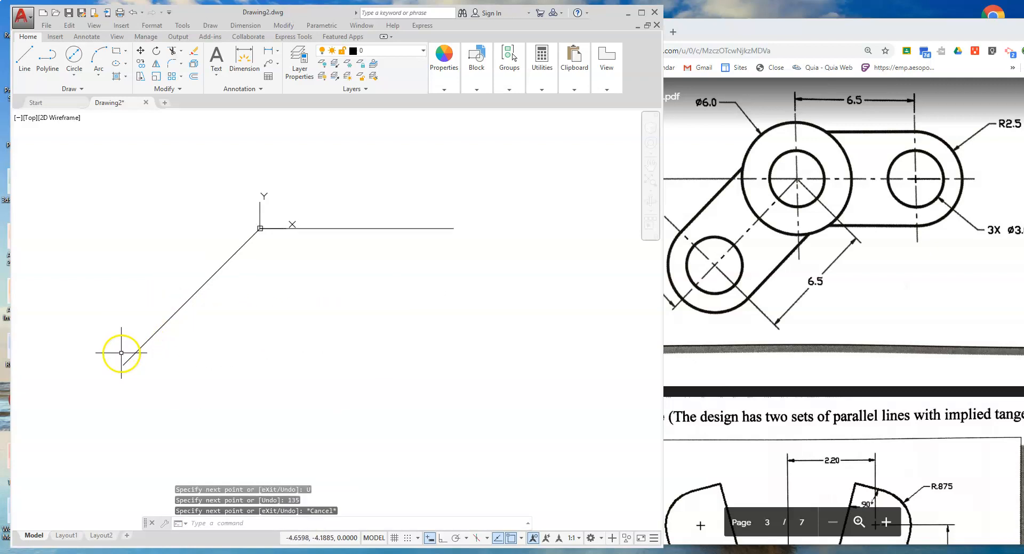
mouse_move(606, 265)
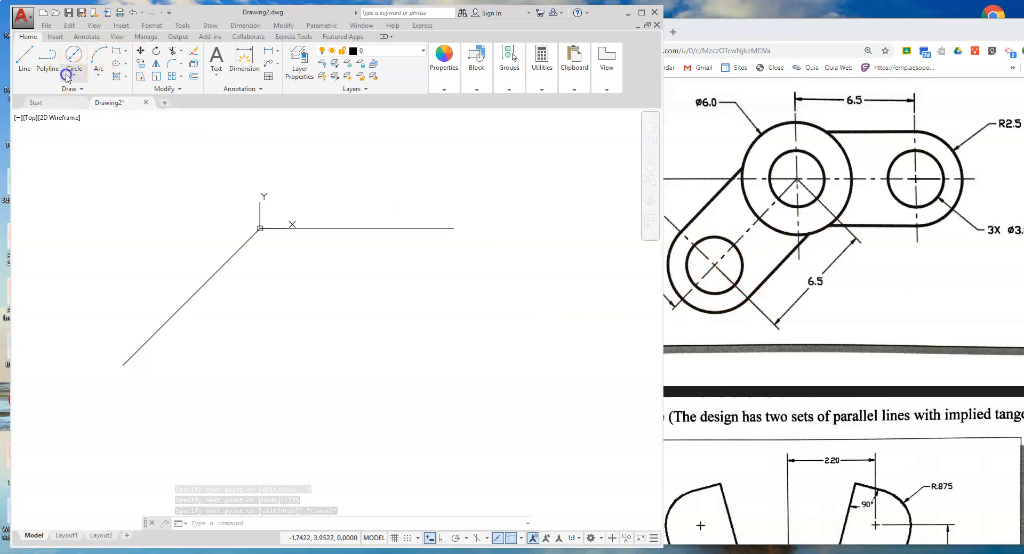
Step: Place a 6-diameter circle (Center, Diameter) centred on the origin
click(74, 59)
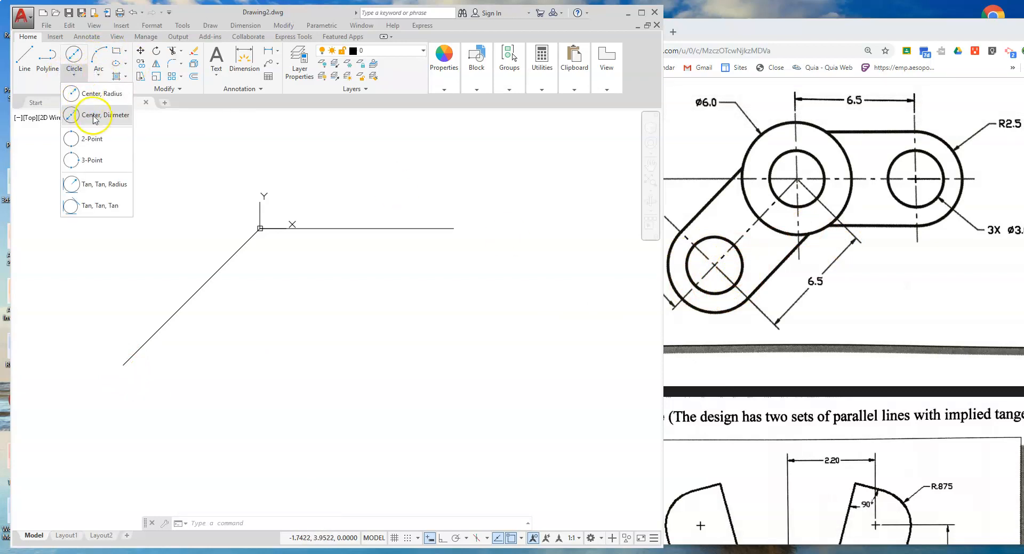
click(105, 115)
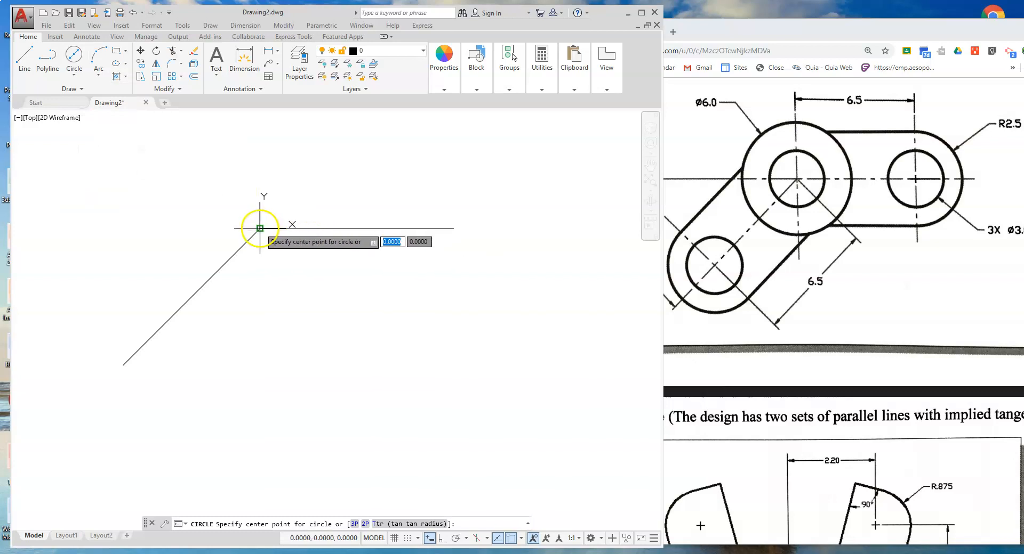
click(259, 228)
text(6)
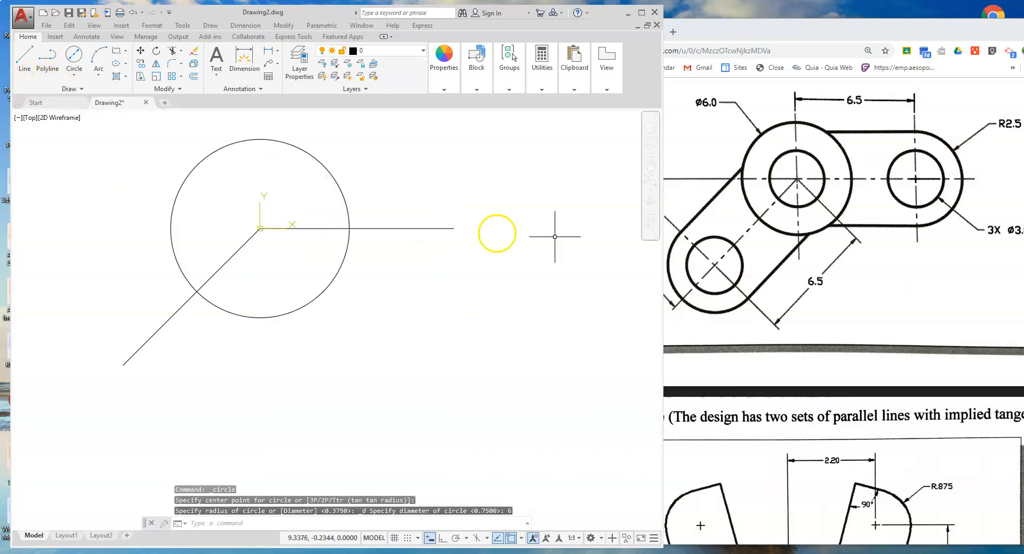
mouse_move(903, 222)
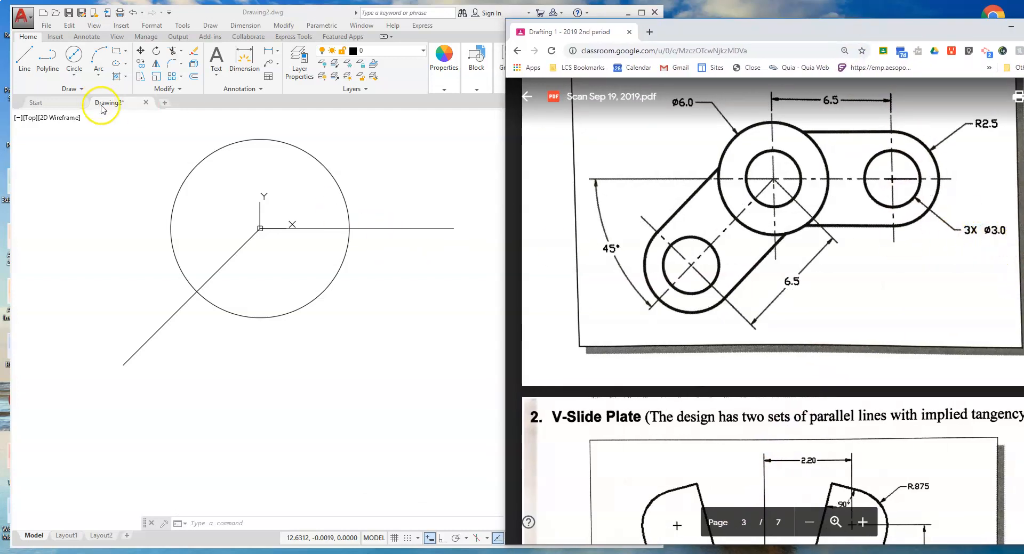
Step: Add a 3-diameter hole at the origin and a 2.5-radius circle with 3-diameter hole at the line's right end
click(74, 58)
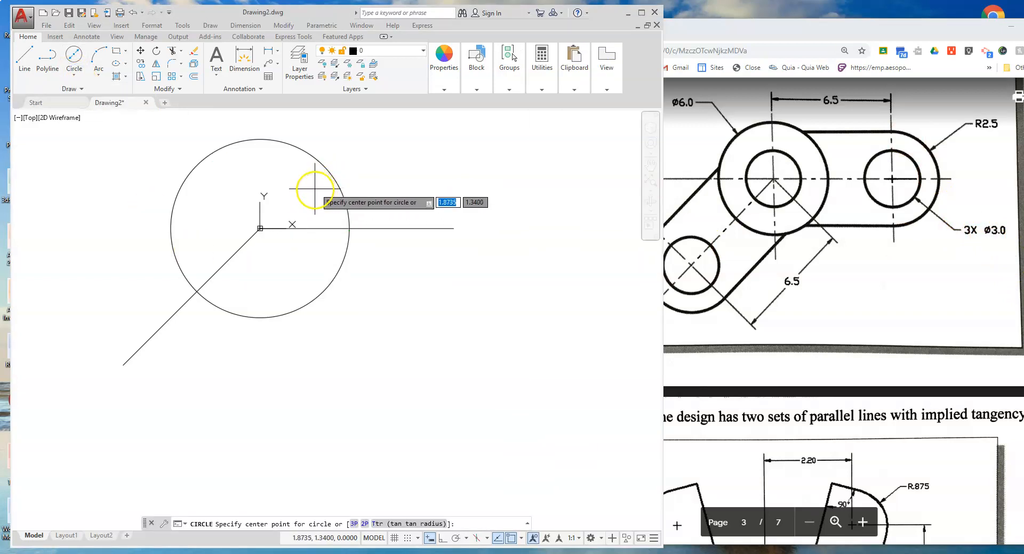
mouse_move(259, 228)
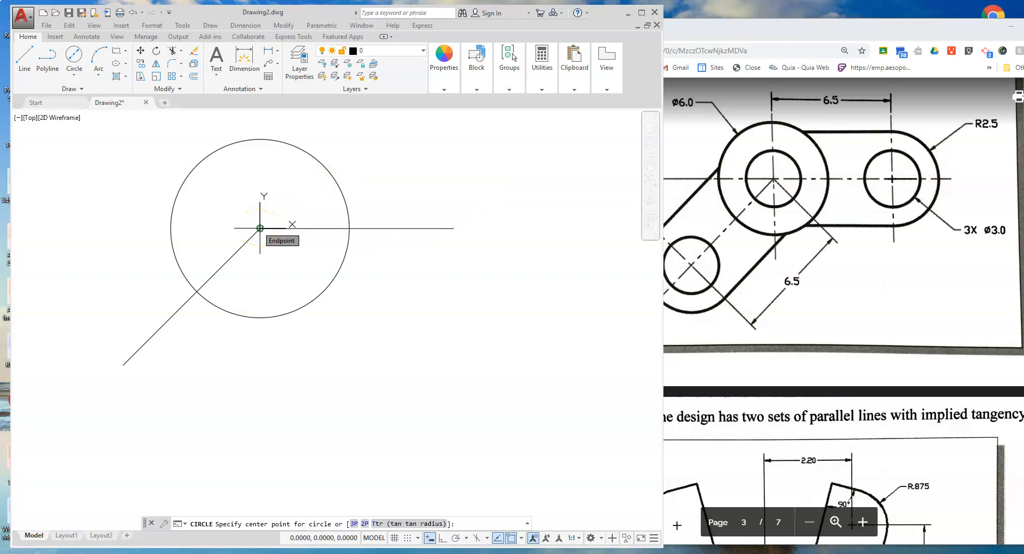
mouse_move(340, 176)
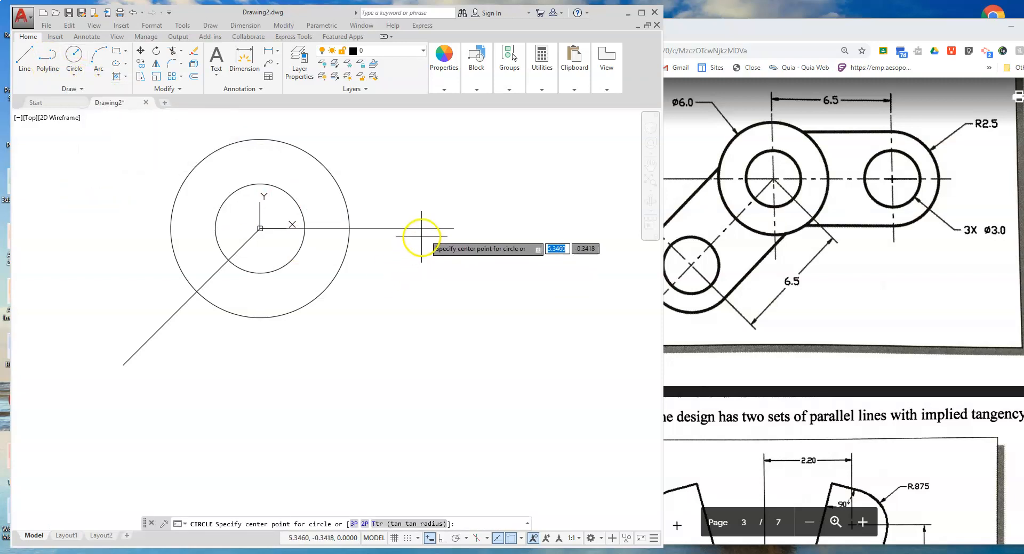
click(453, 229)
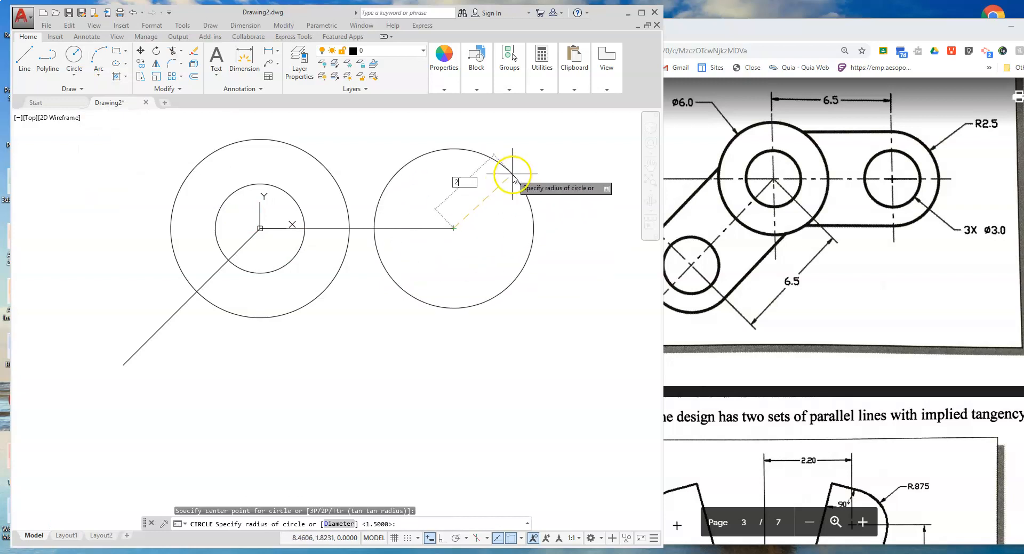
key(Return)
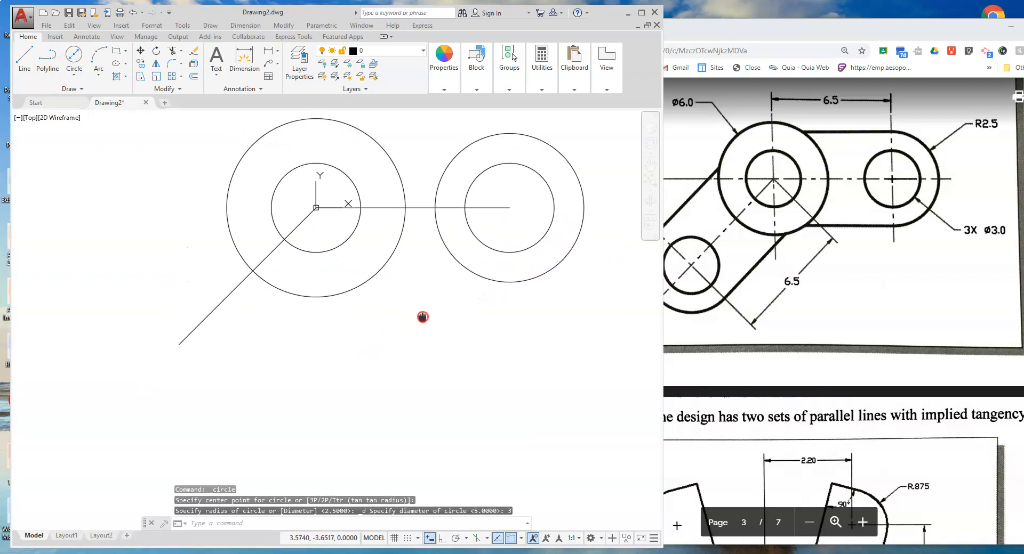
Step: Add a 2.5-radius outer circle and an inner hole circle at the angled line's lower end
click(74, 58)
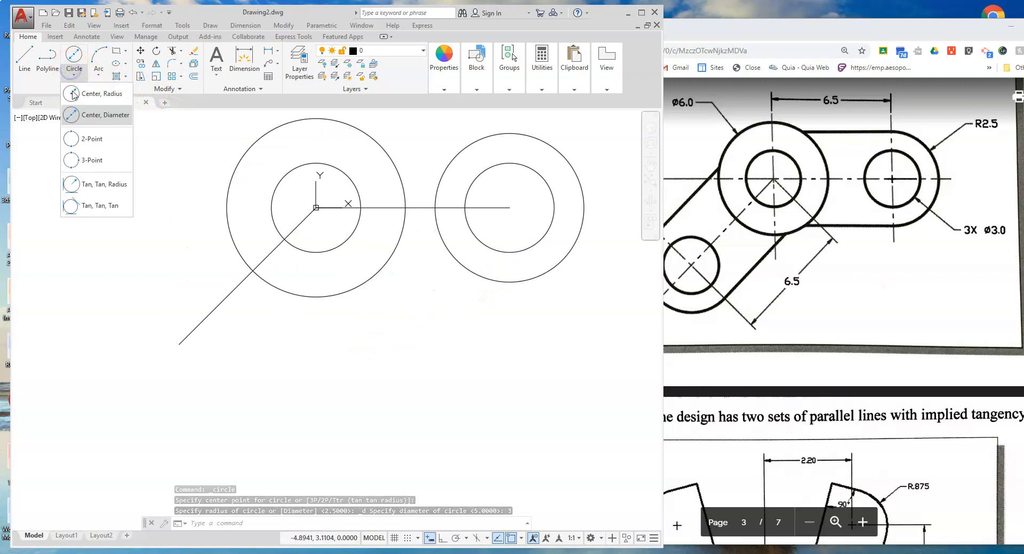
mouse_move(105, 115)
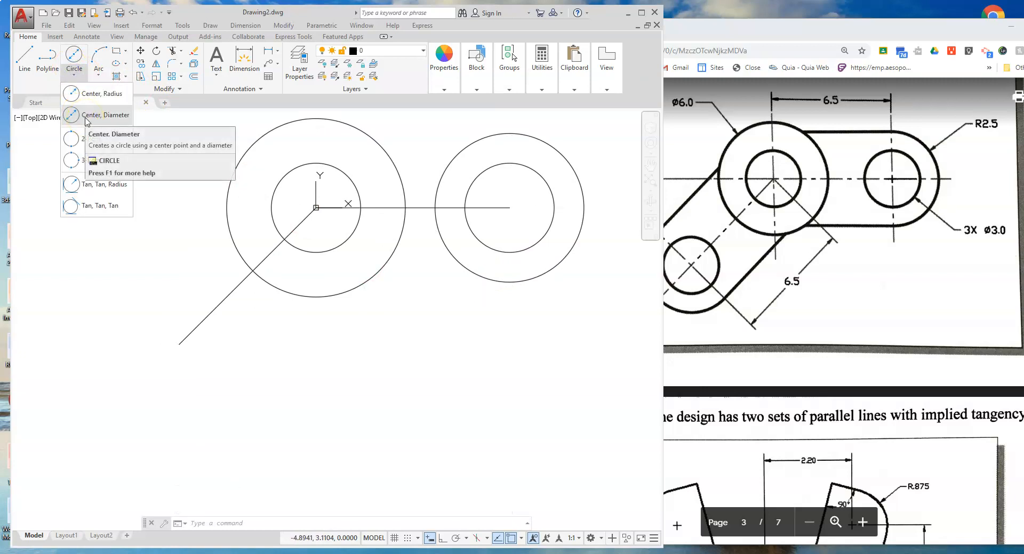
click(105, 115)
text(2.5)
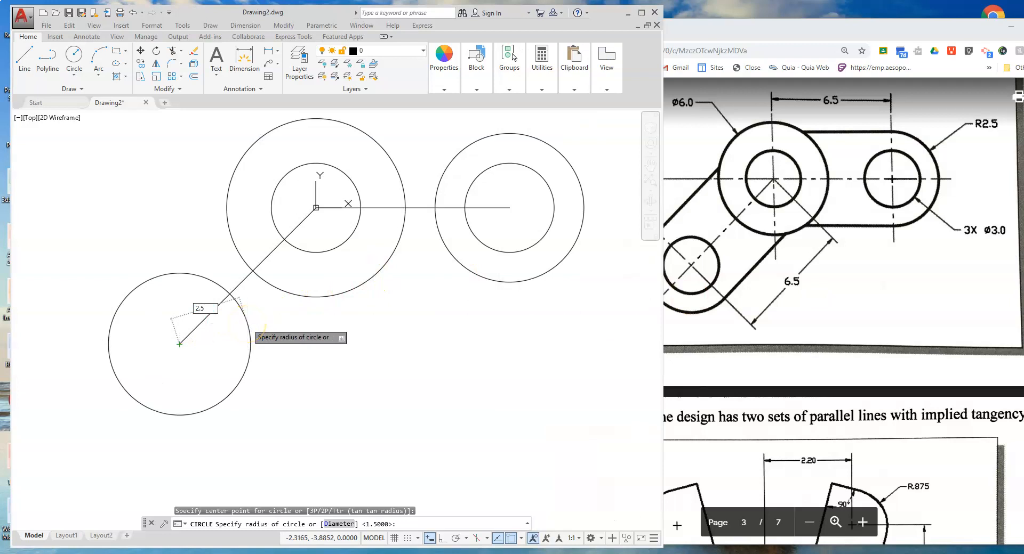
key(Return)
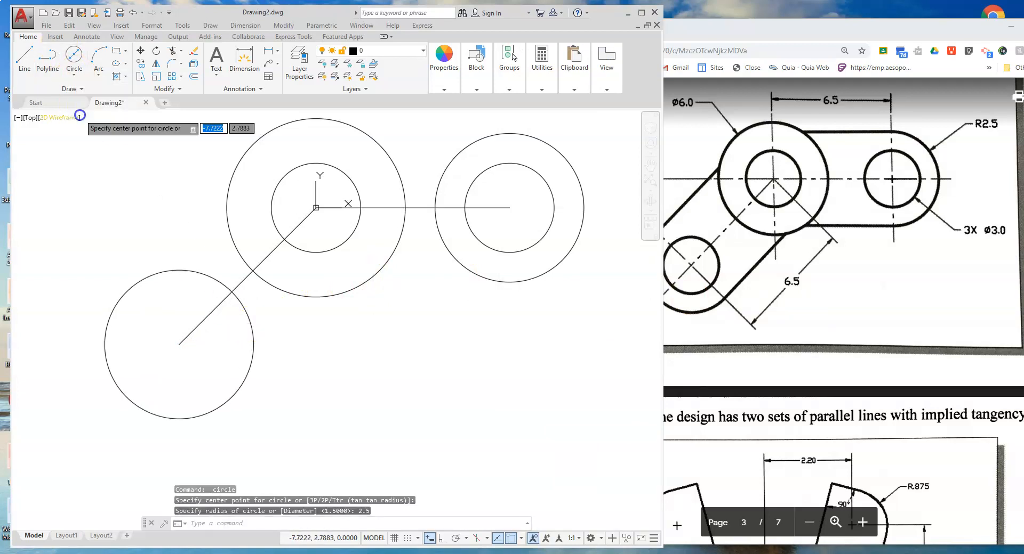
click(179, 342)
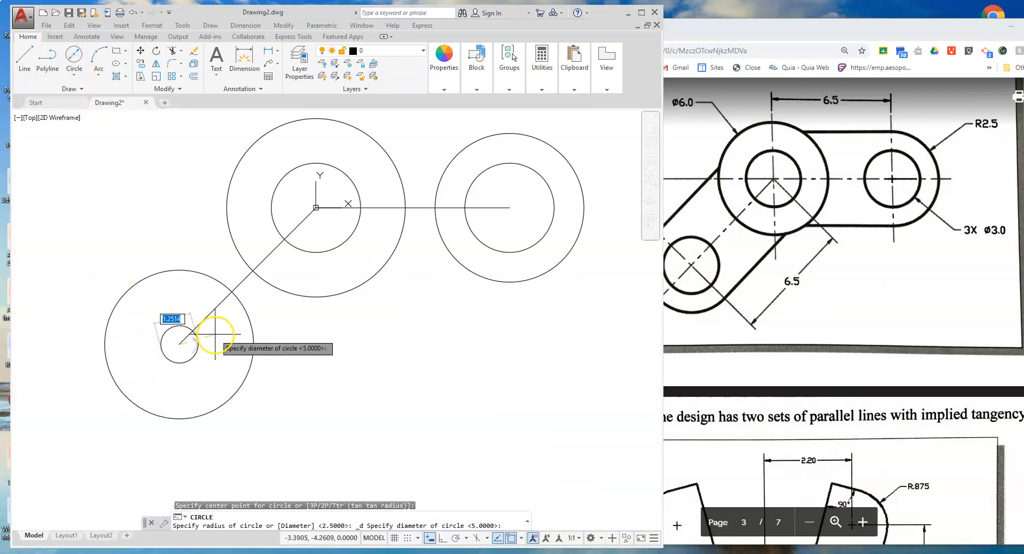
text(5)
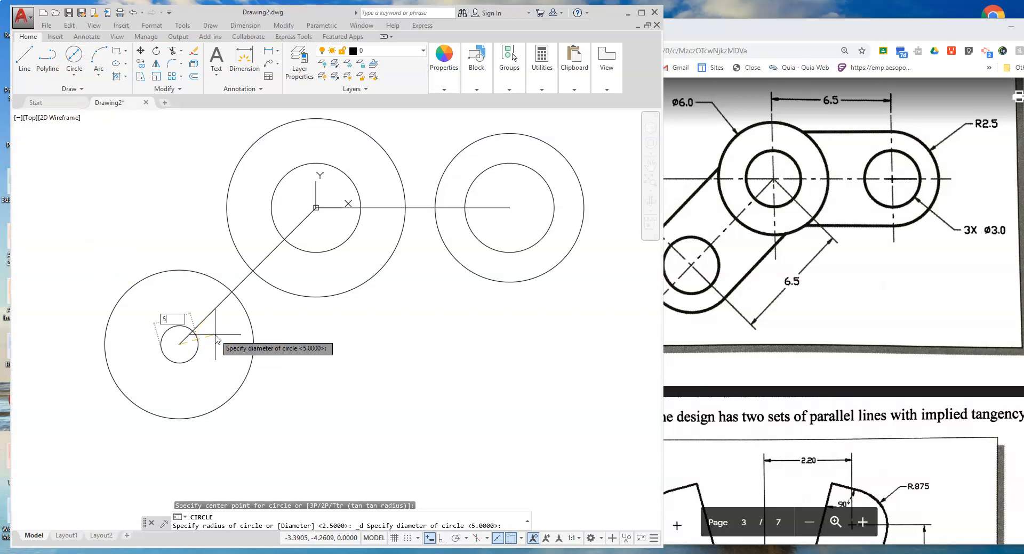
key(Return)
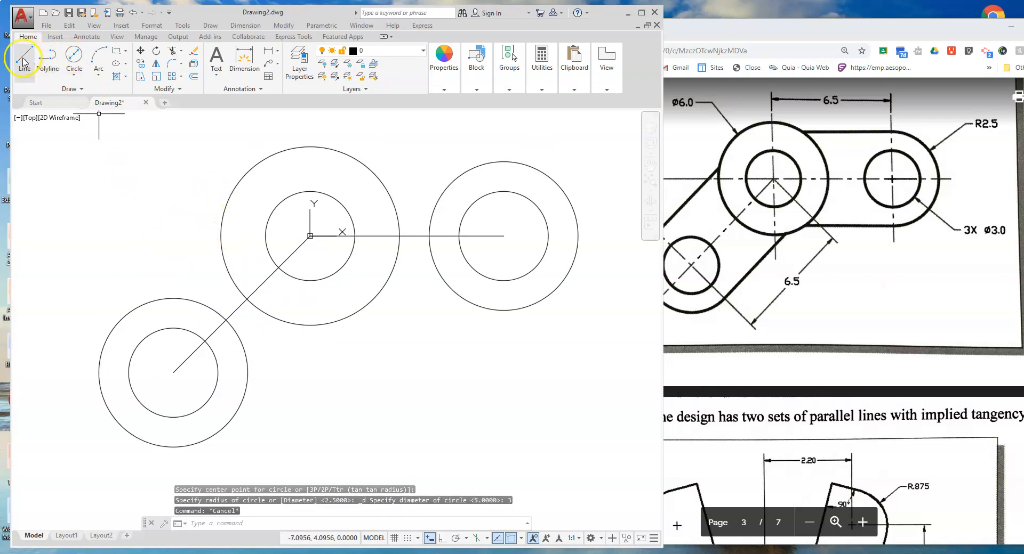
Step: Draw two line segments from the lower circles' centre, perpendicular to the angled line, out to the outer circle
click(24, 59)
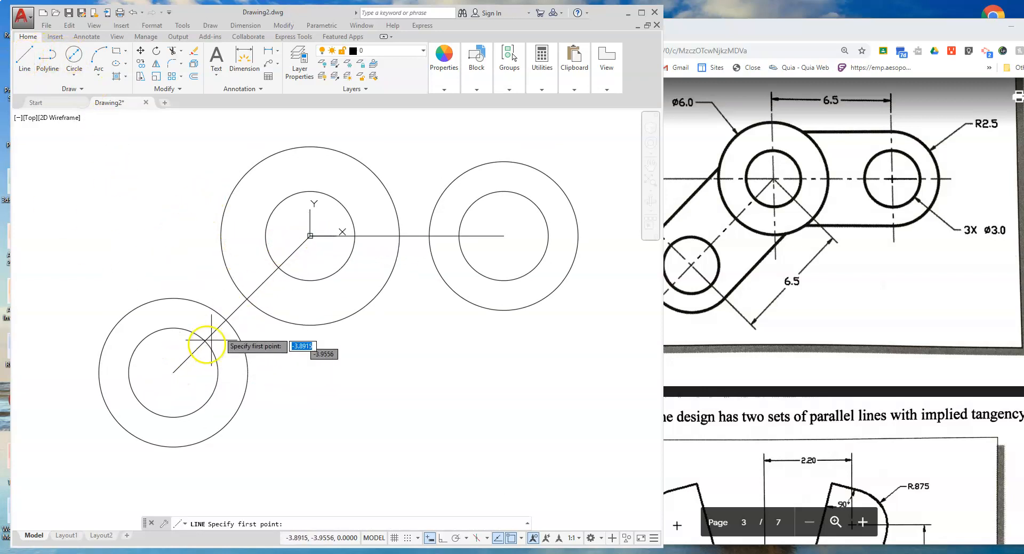
mouse_move(173, 372)
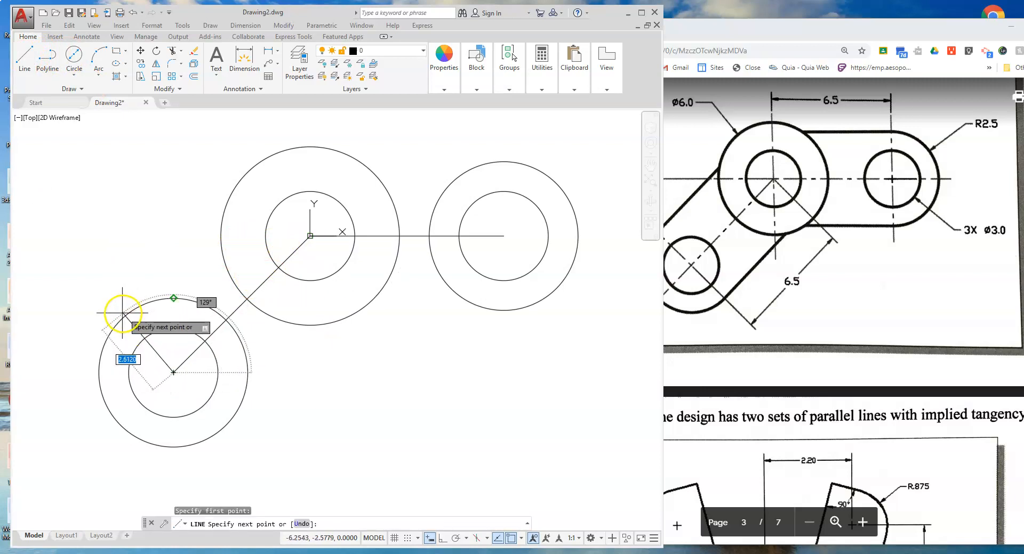
click(119, 317)
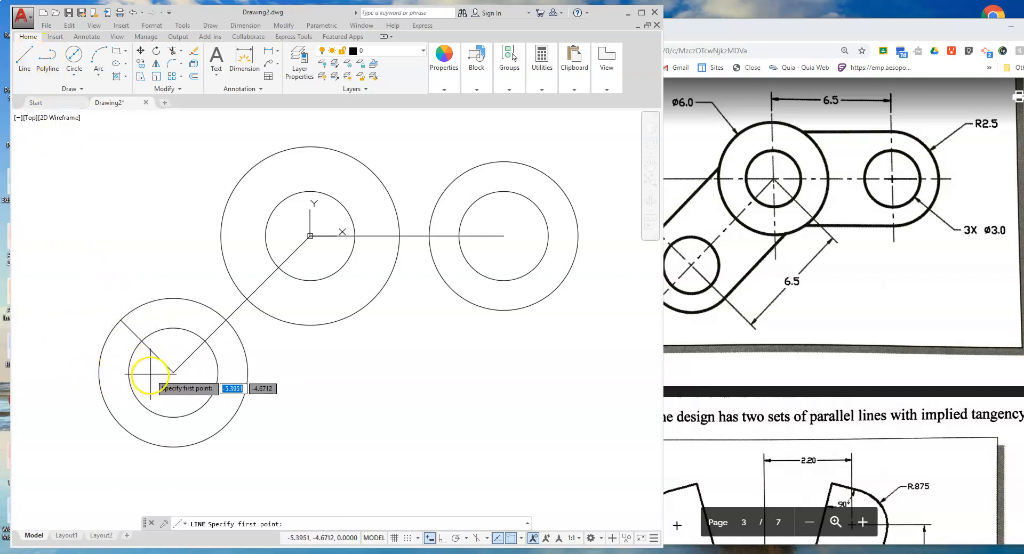
click(143, 375)
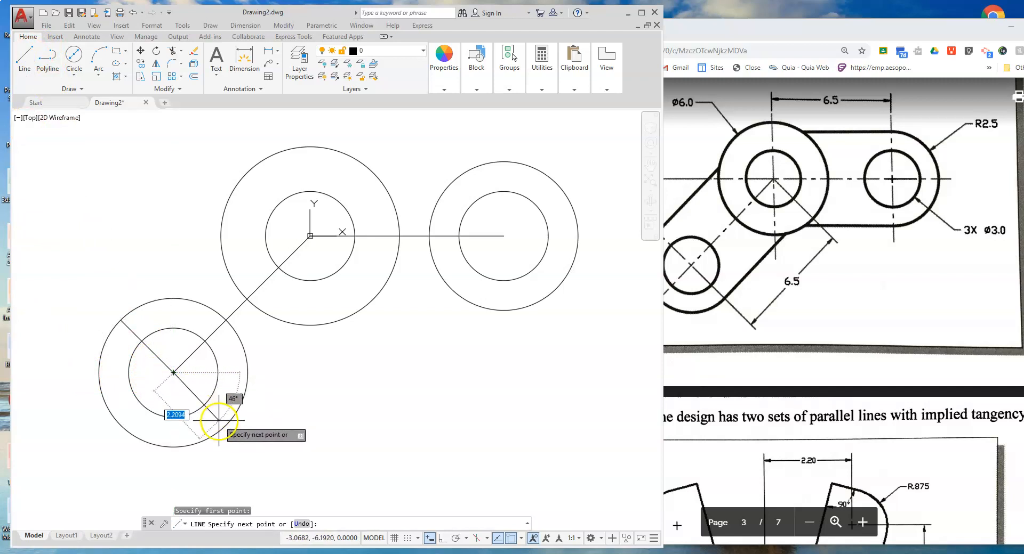
mouse_move(225, 431)
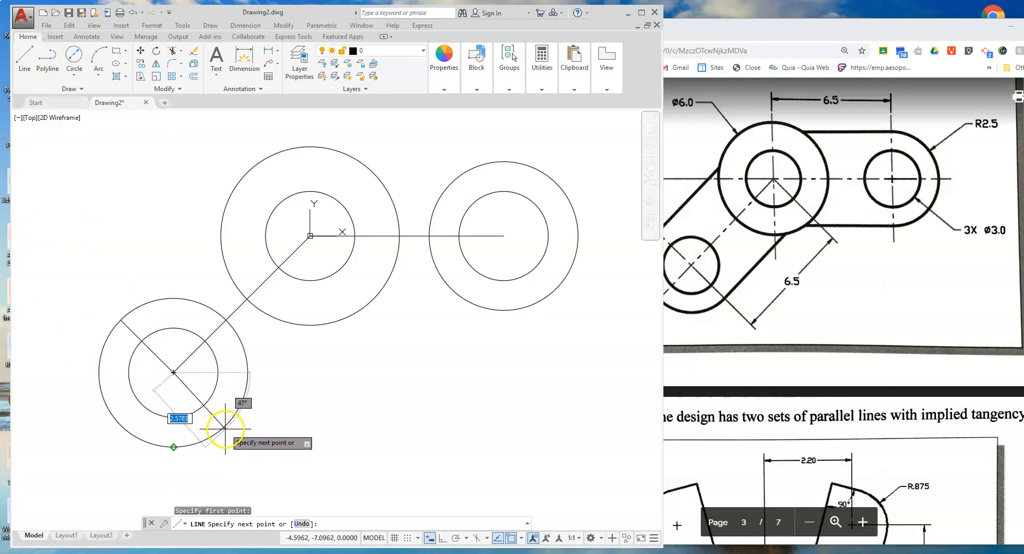
key(Escape)
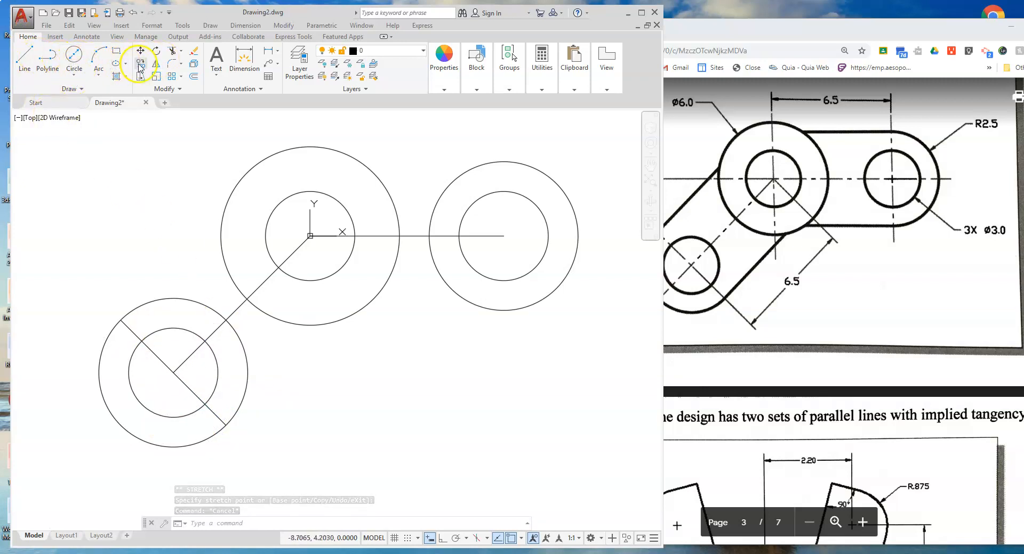
Step: Copy the angled centreline to the perpendicular's lower end and draw a Parallel-snapped line from its upper end
click(245, 304)
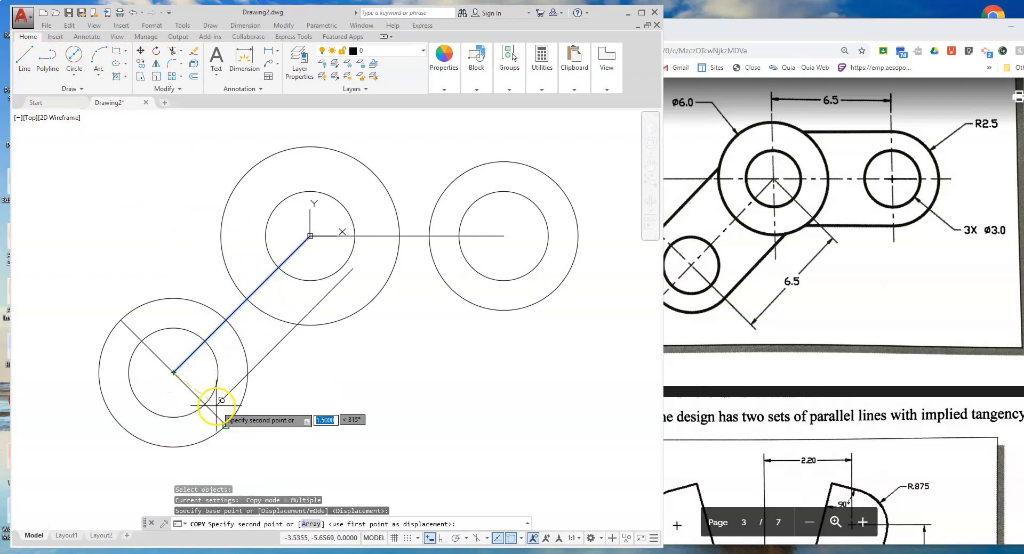
mouse_move(213, 474)
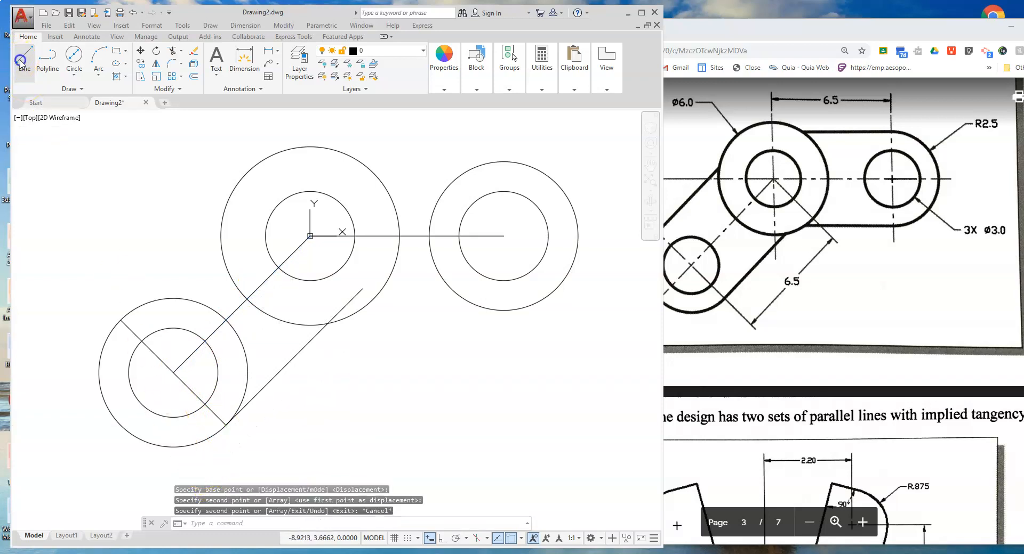
click(24, 62)
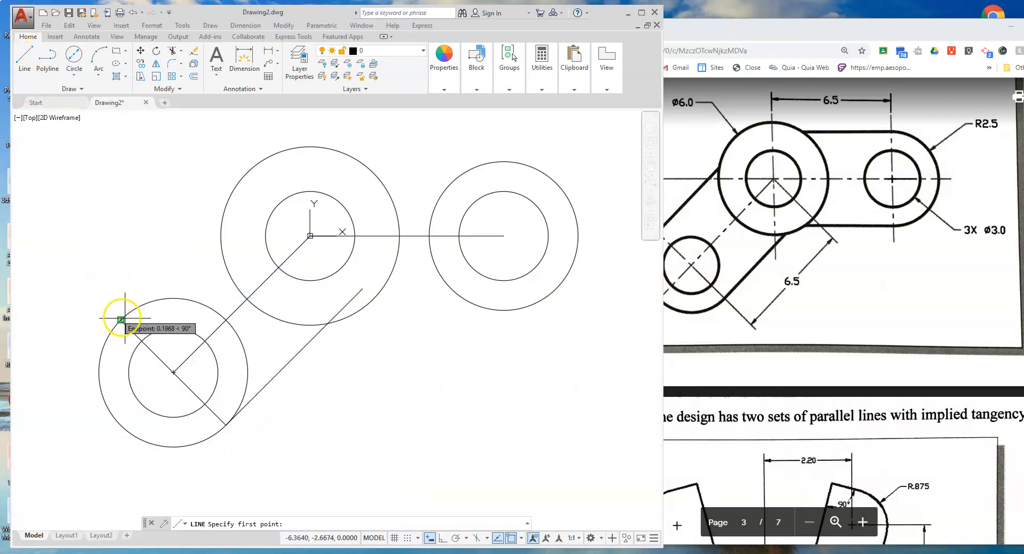
click(121, 320)
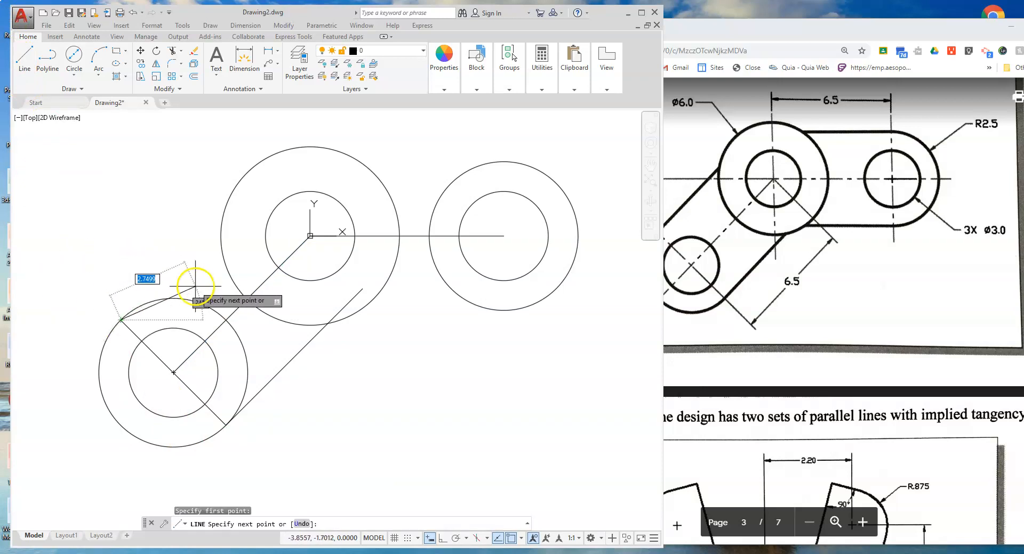
right_click(143, 240)
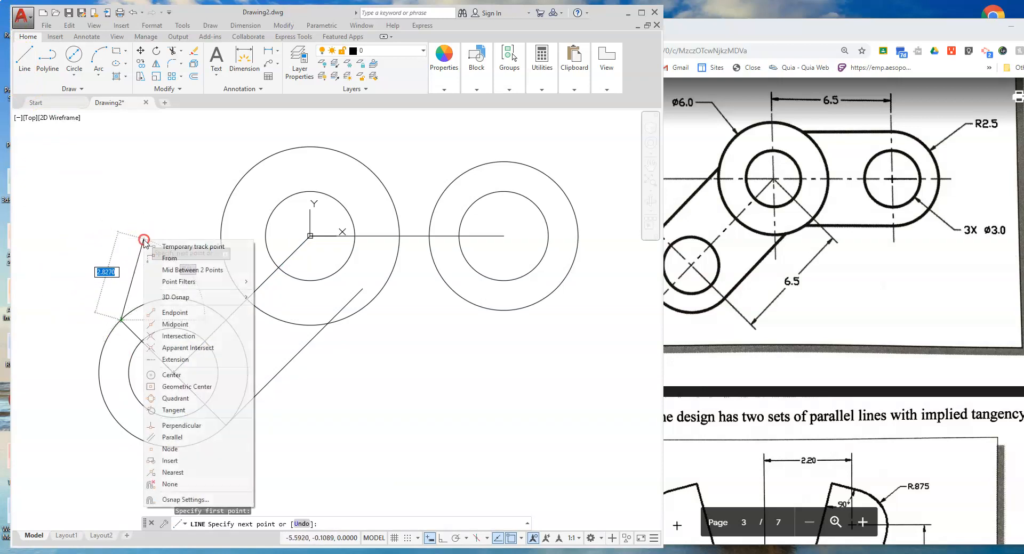
click(172, 438)
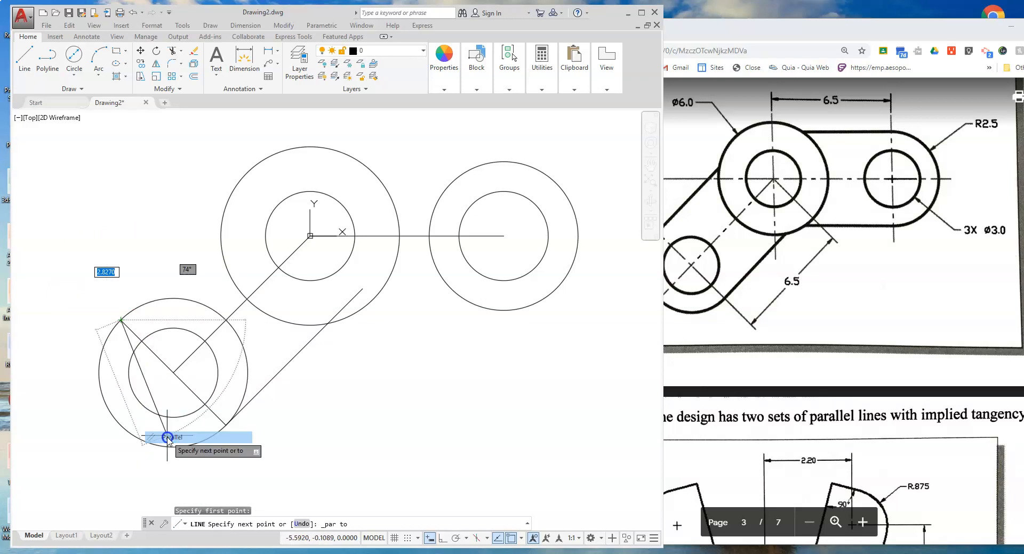
mouse_move(247, 255)
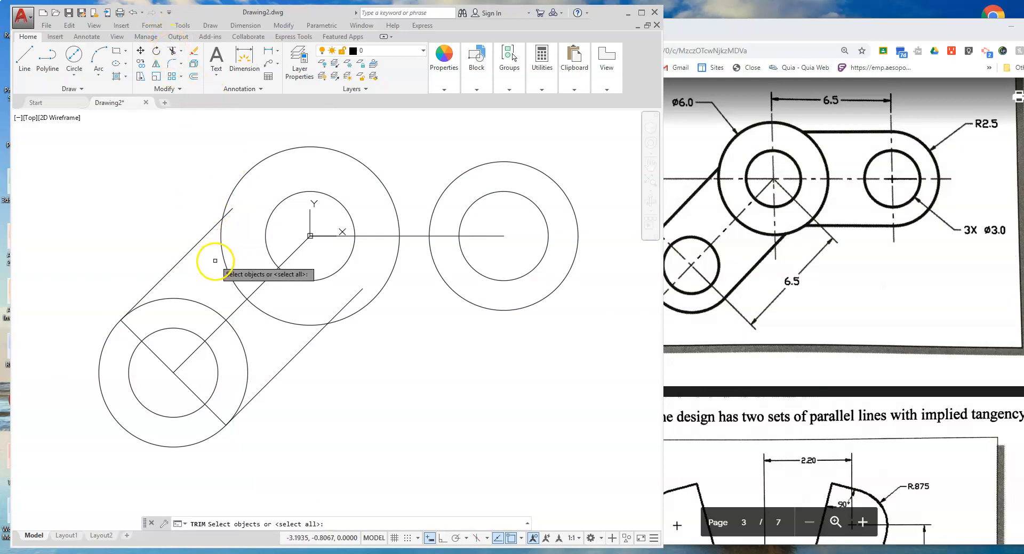
Step: Trim the construction line segments inside the central circle and erase the leftover centreline
click(229, 213)
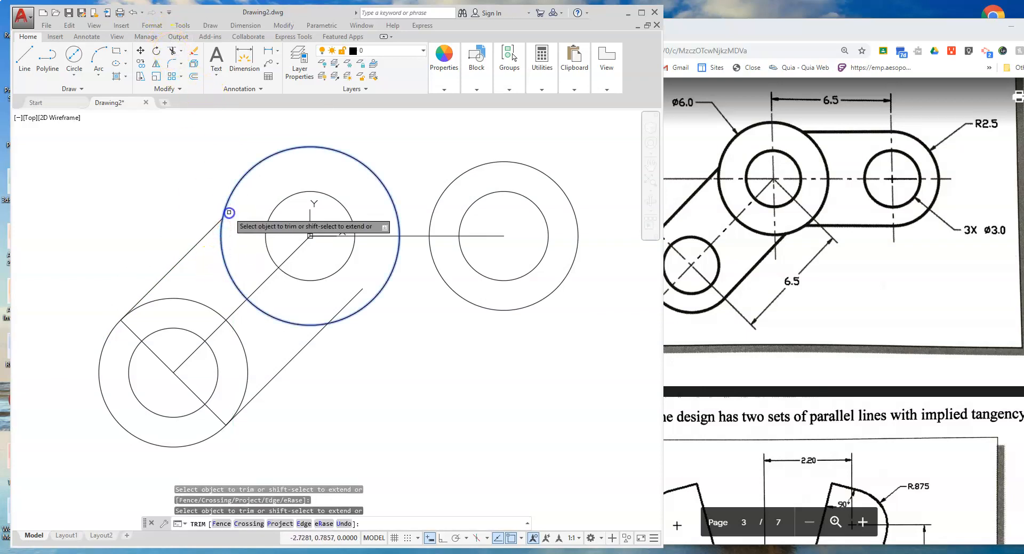
click(229, 212)
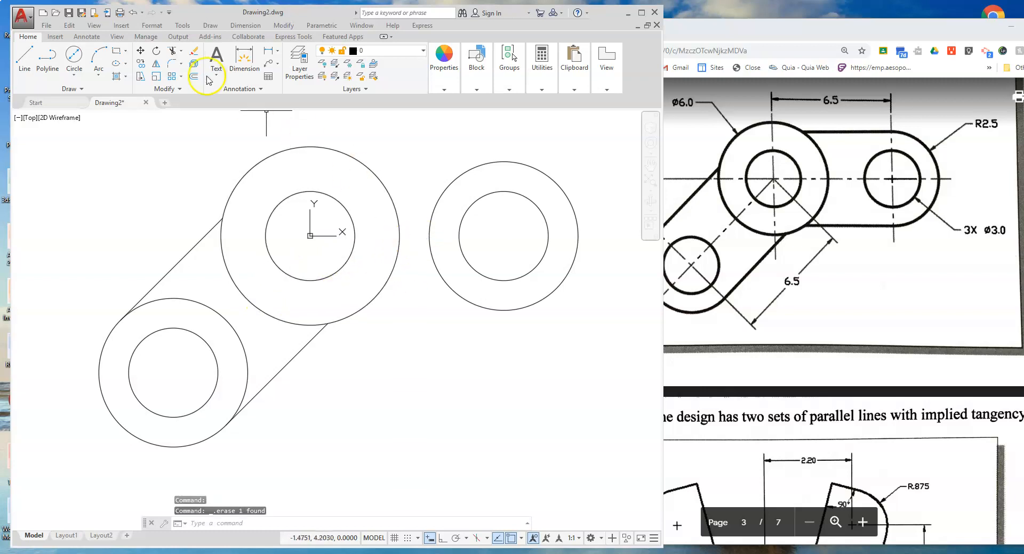
Step: Draw a top tangent line between the right and central circles using Quadrant snaps, then start the bottom one
click(24, 59)
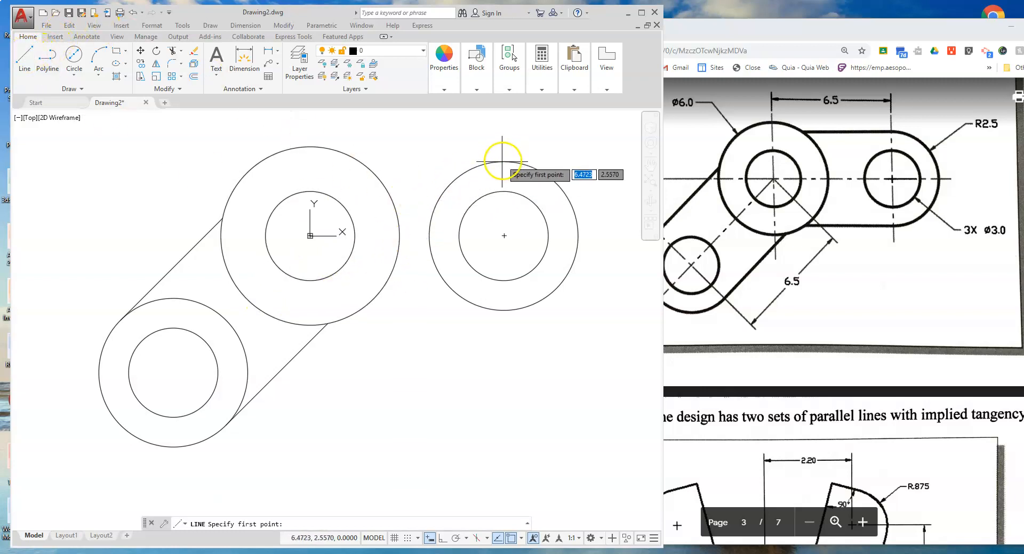
click(357, 161)
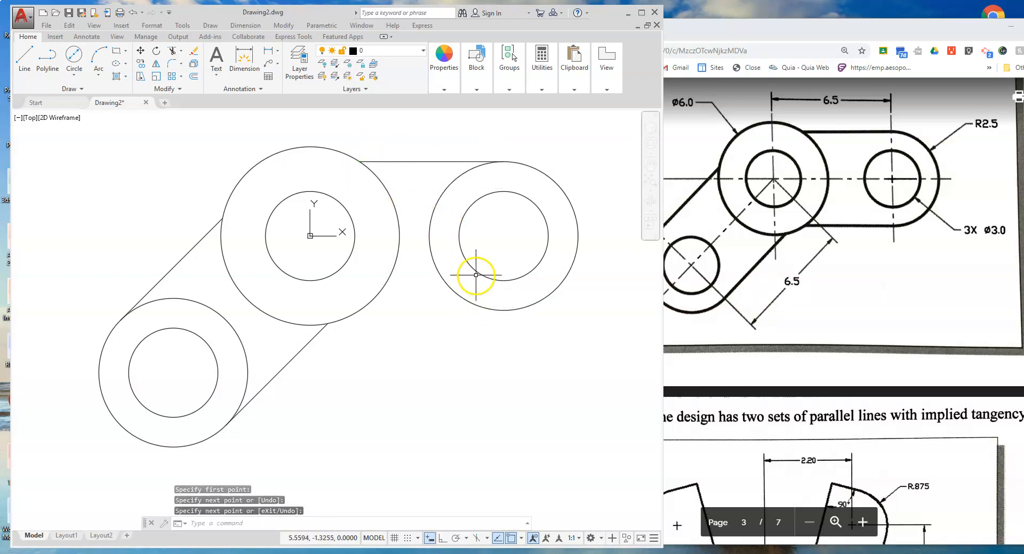
mouse_move(503, 286)
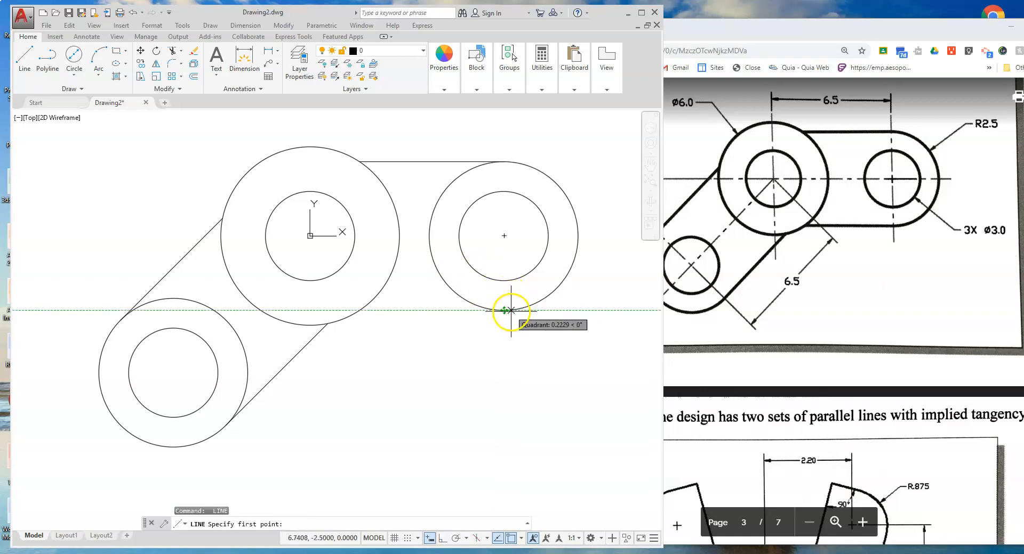
click(509, 310)
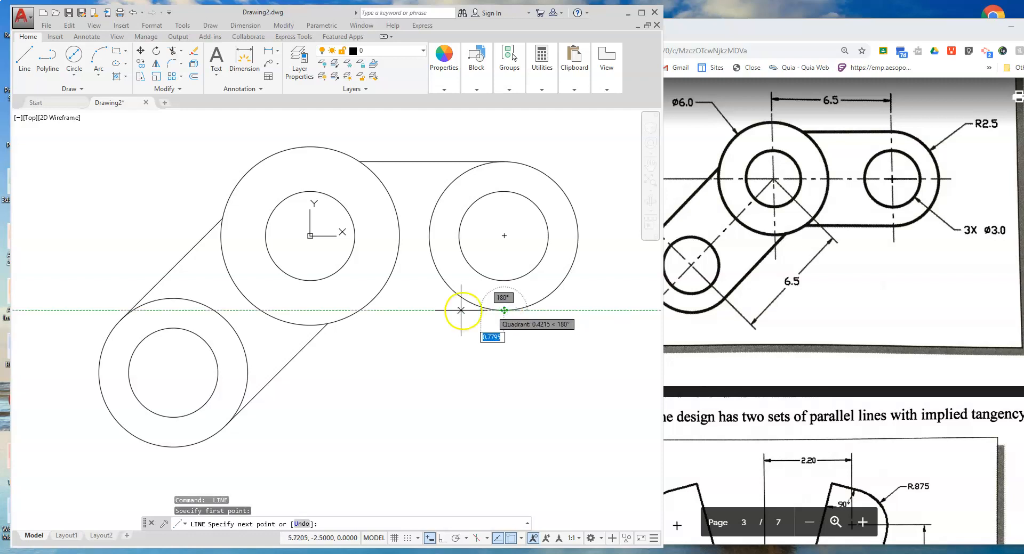